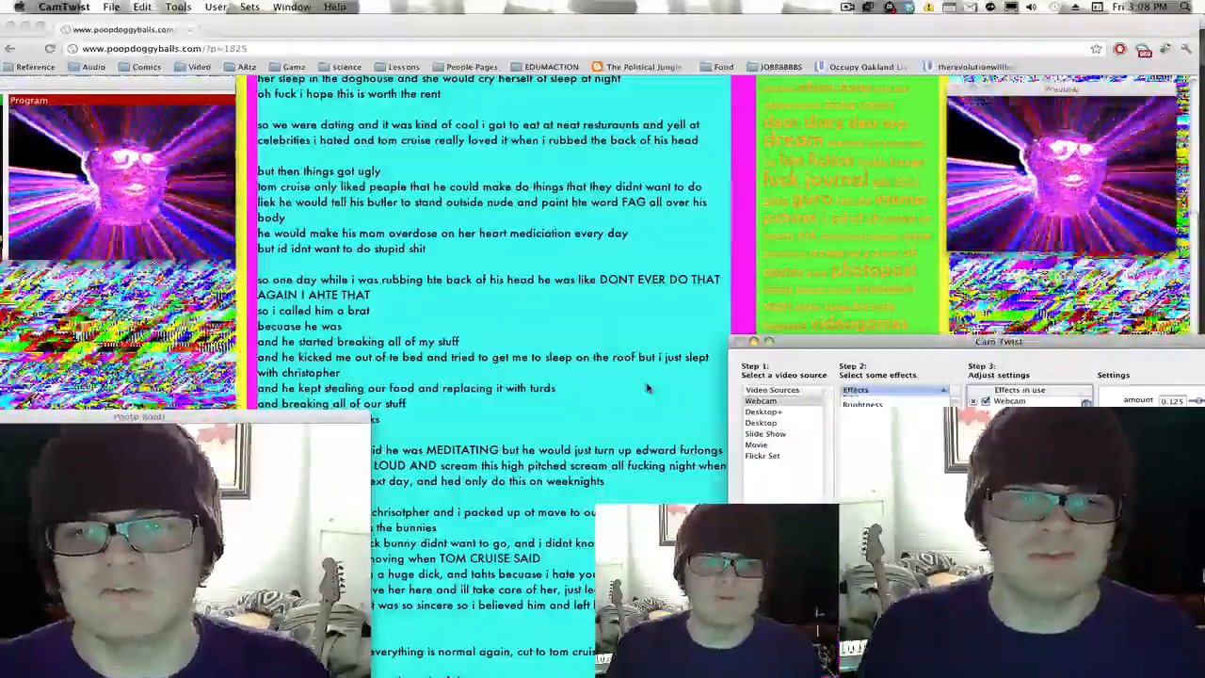
Browse CamTwist's Effects list to pick another effect for the webcam feed
{"action": "scroll", "scroll_direction": "down", "scroll_amount": 3}
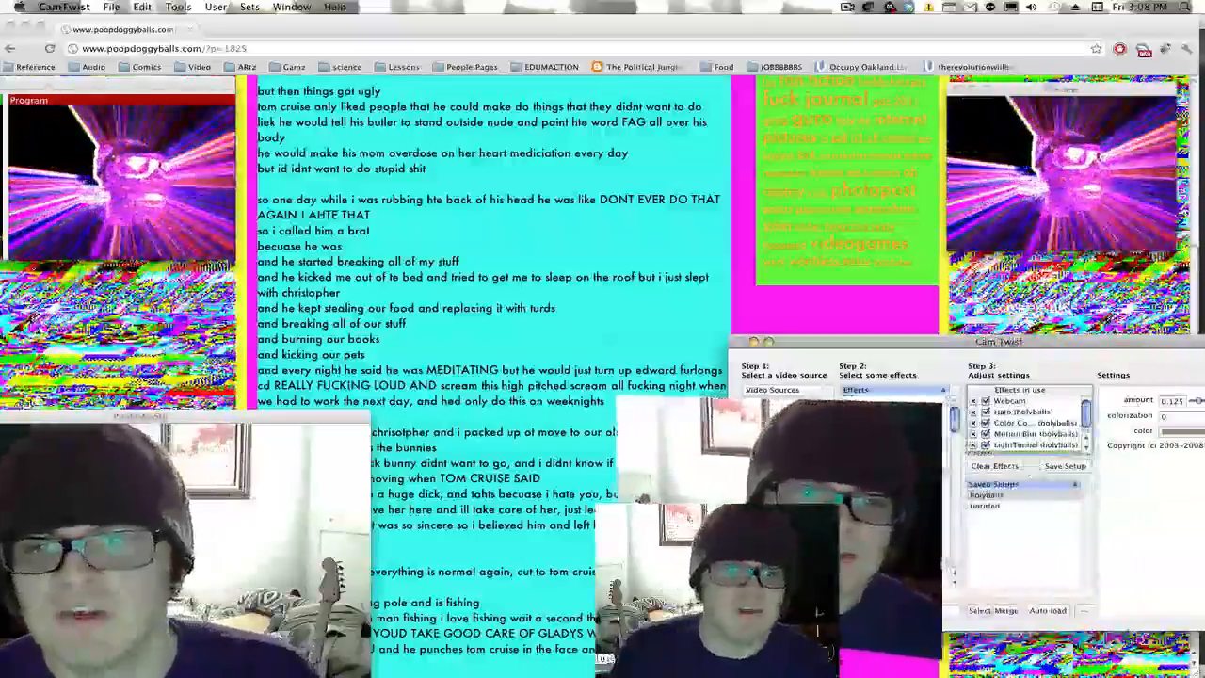
{"action": "left_click", "coordinate": [855, 390]}
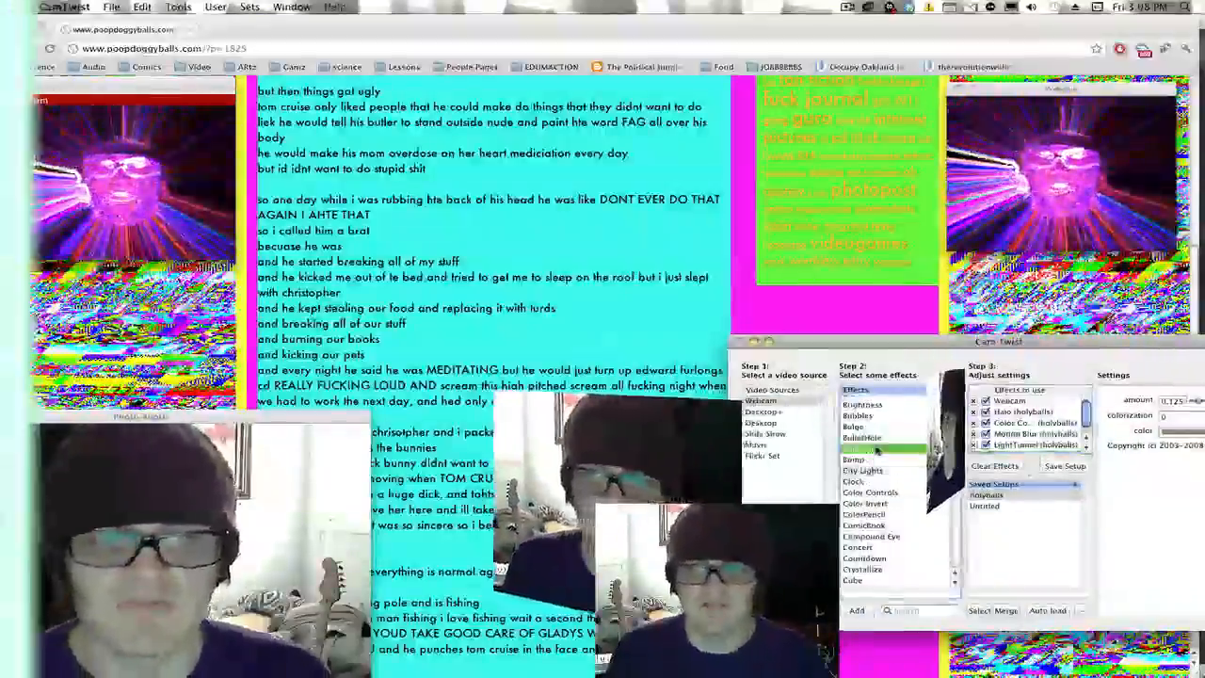